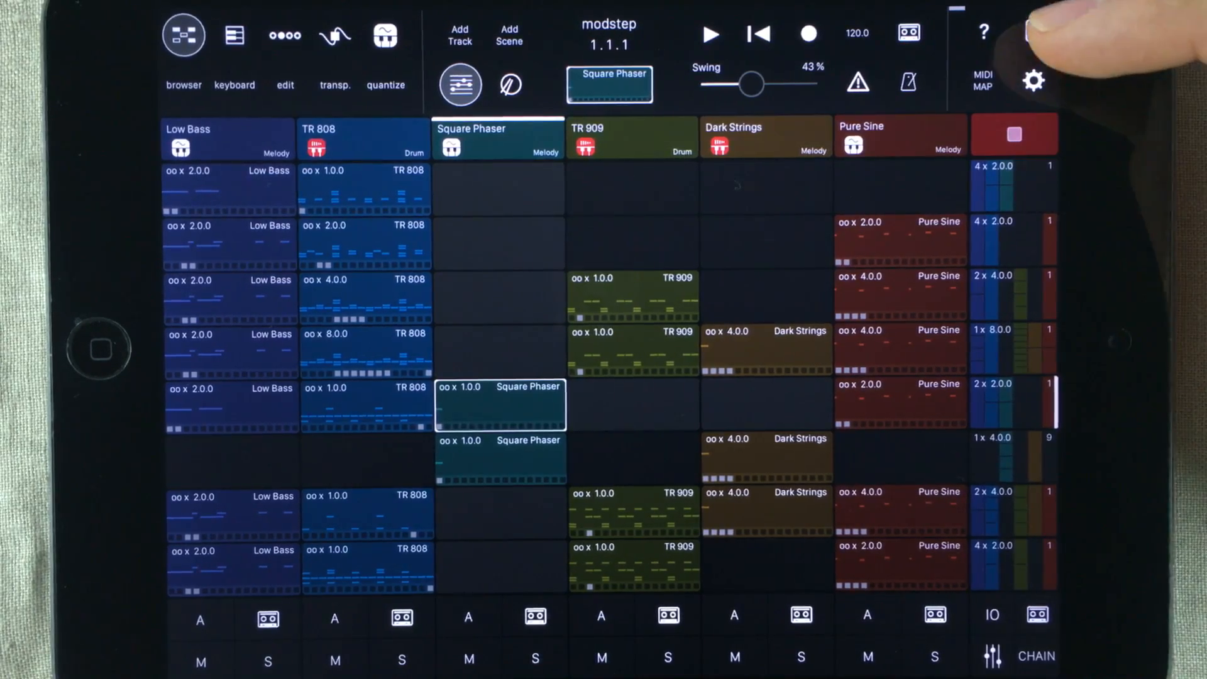
- Show the Modstep Sessions file browser listing saved sessions and autosaves
left_click(1032, 32)
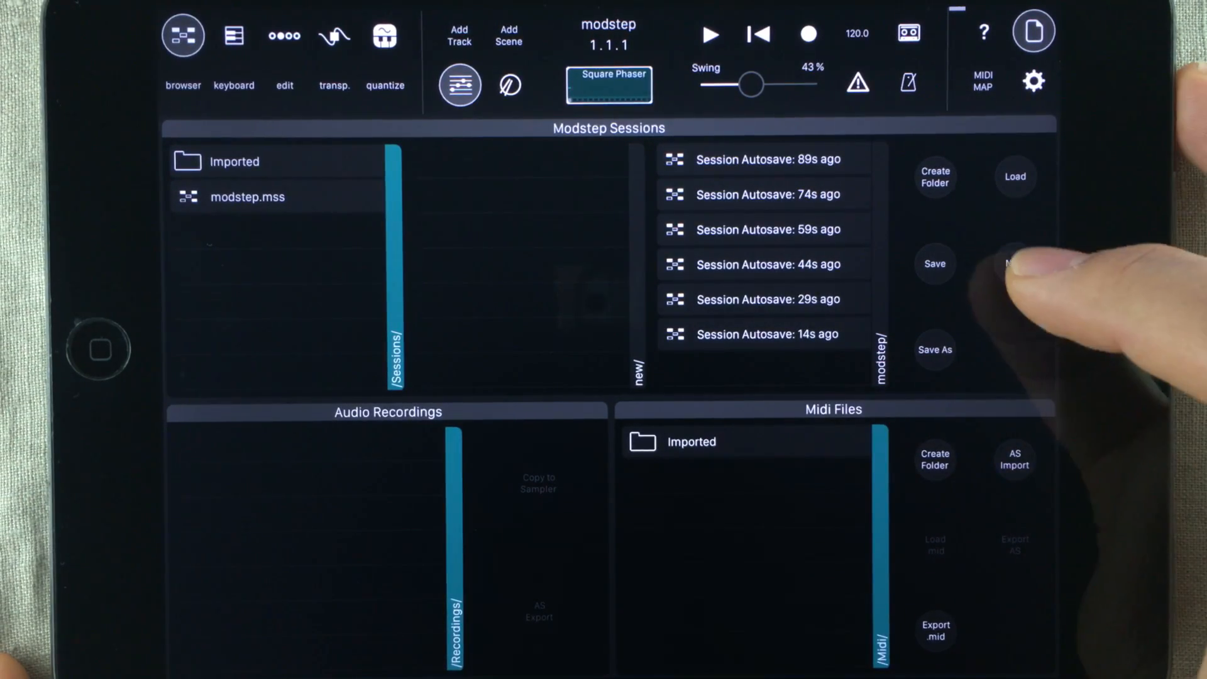
- Create a new empty session named 'new'
left_click(1014, 263)
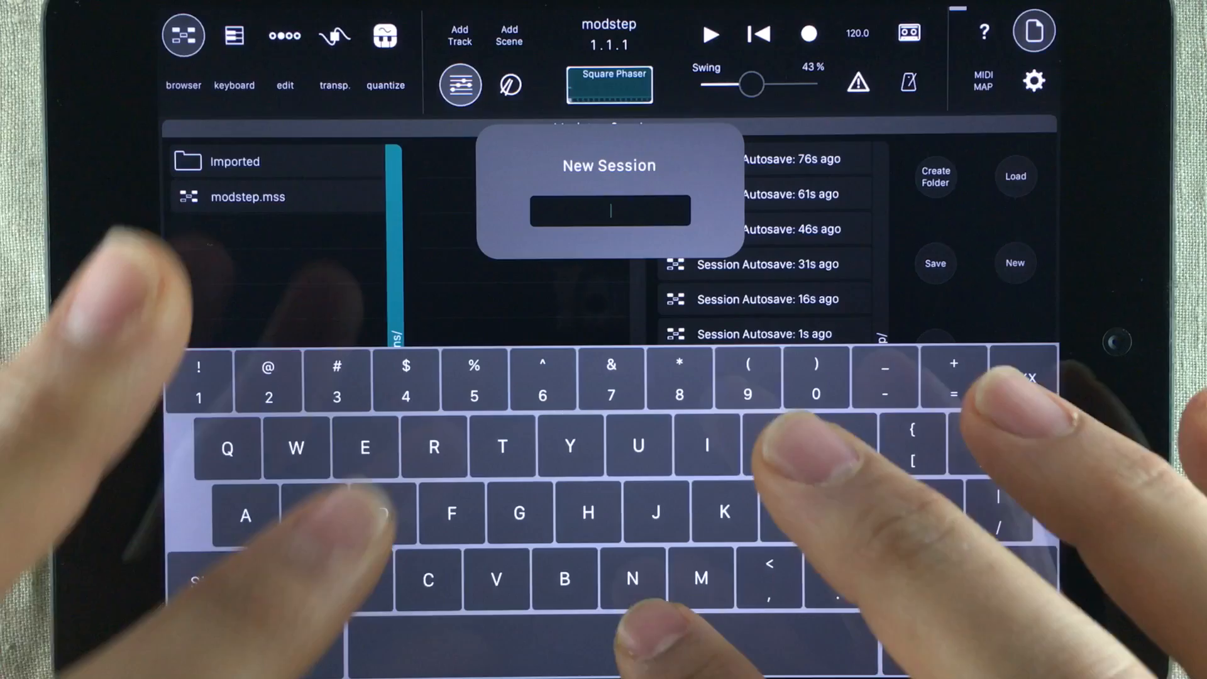
type("new")
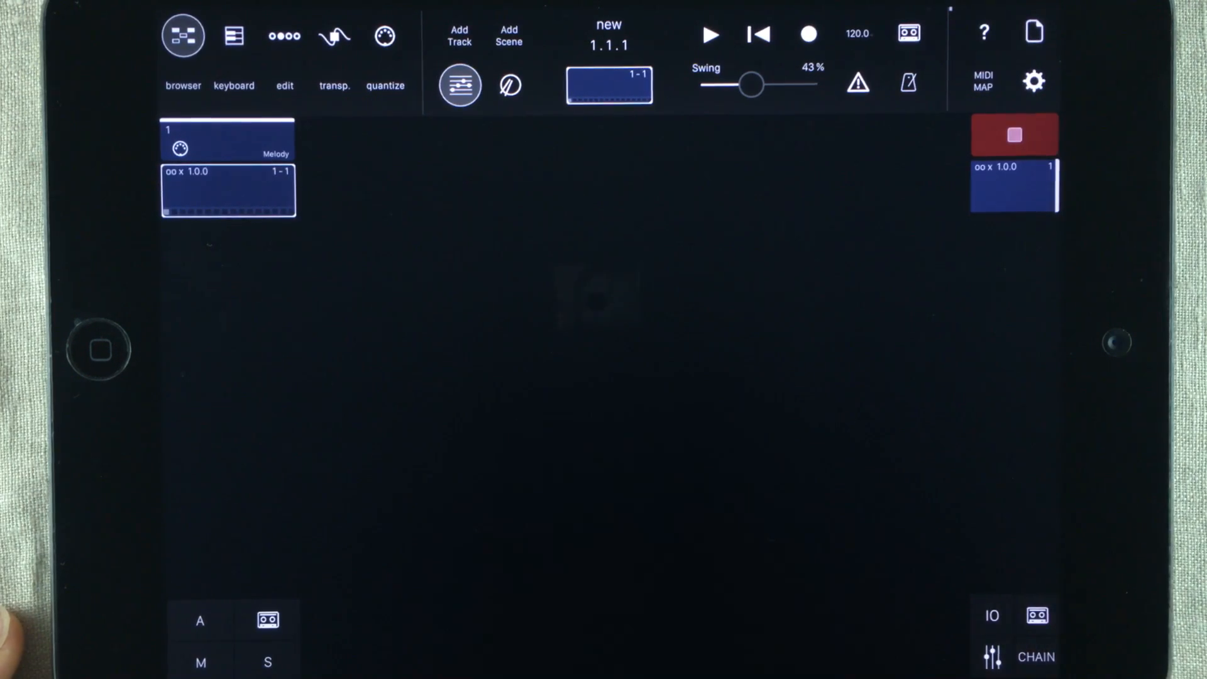
- Load the modstep.mss session from the file browser
left_click(1034, 31)
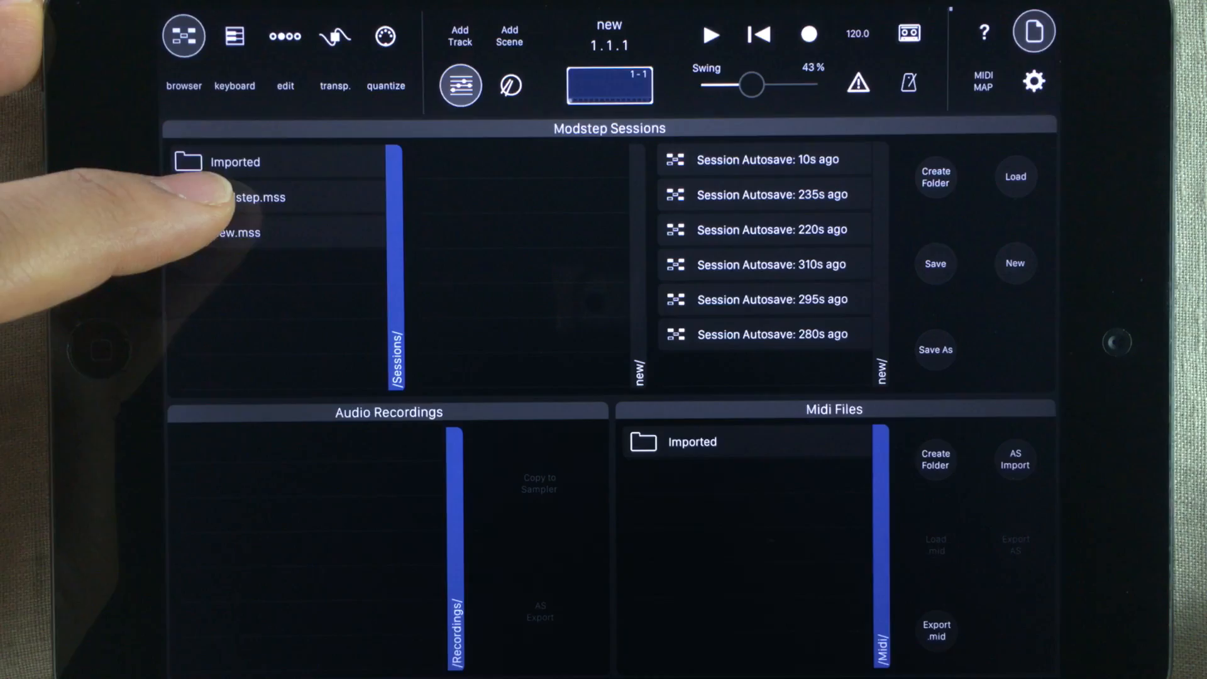
left_click(248, 197)
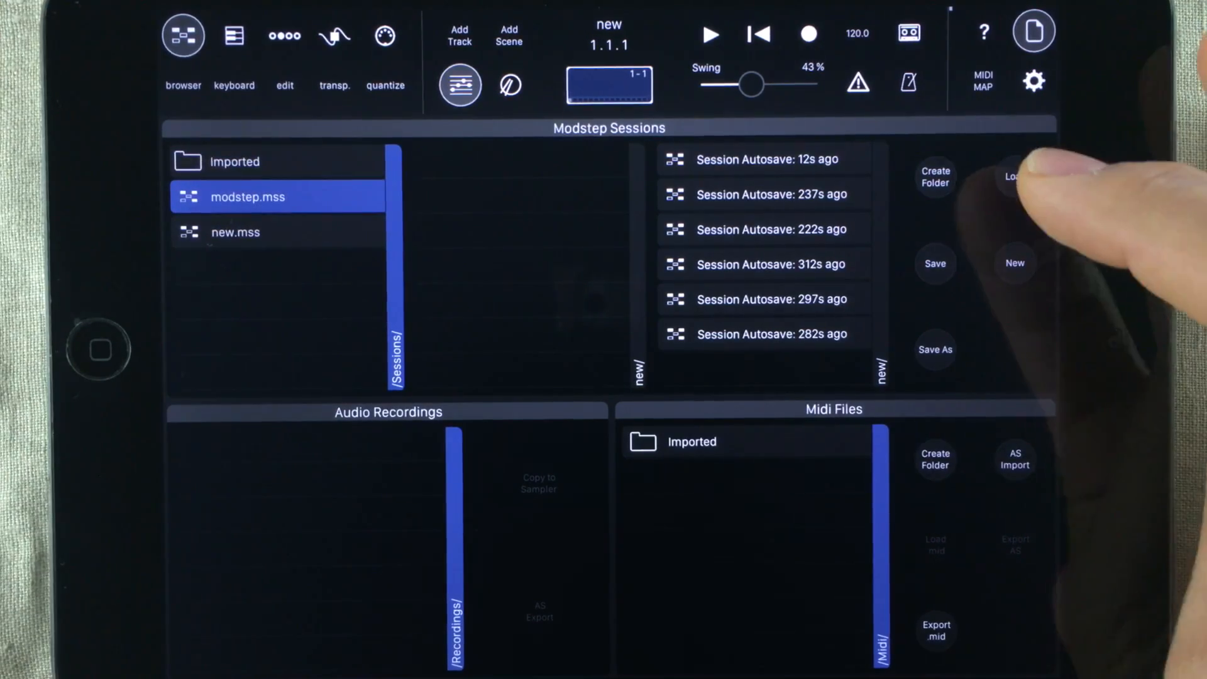
left_click(1014, 177)
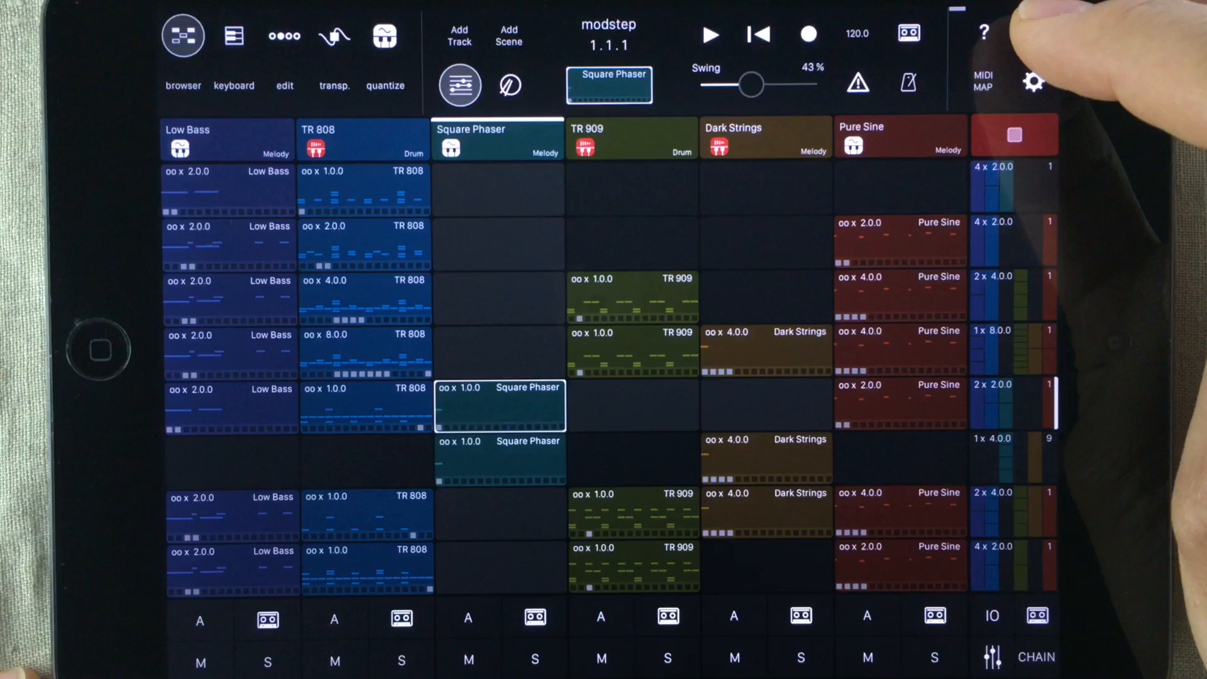
- Show the session file browser listing modstep.mss and new.mss
left_click(1033, 34)
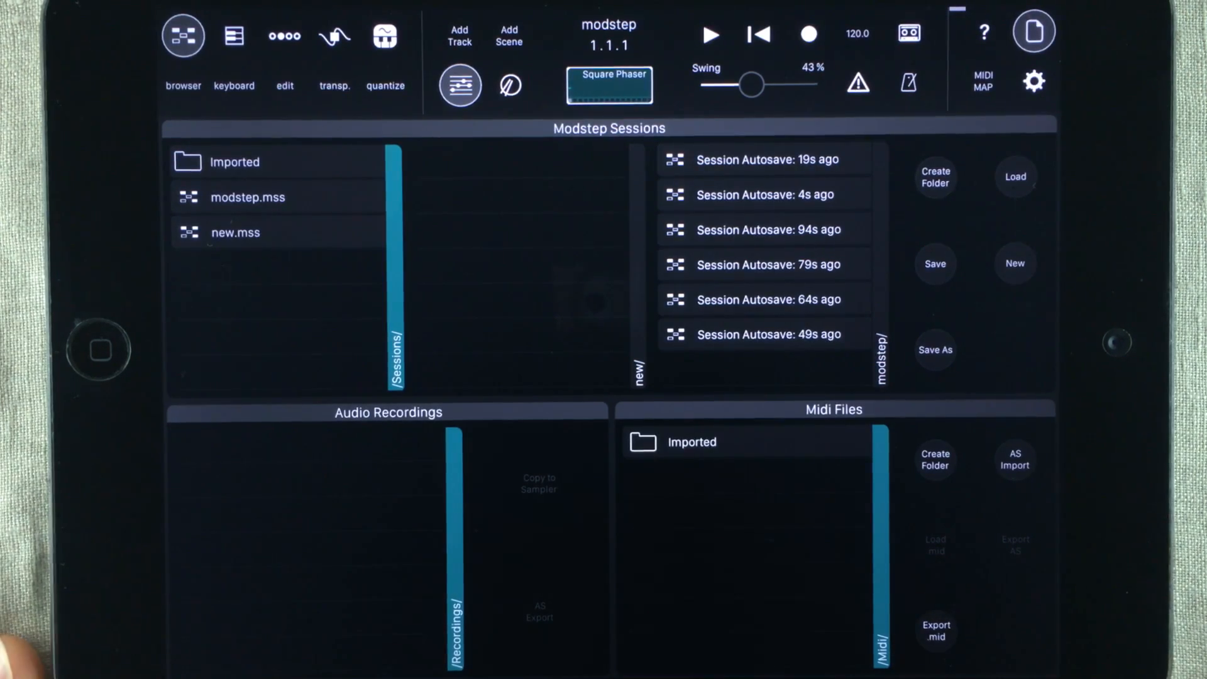
- Create a folder named 'new' in the Sessions list
left_click(934, 178)
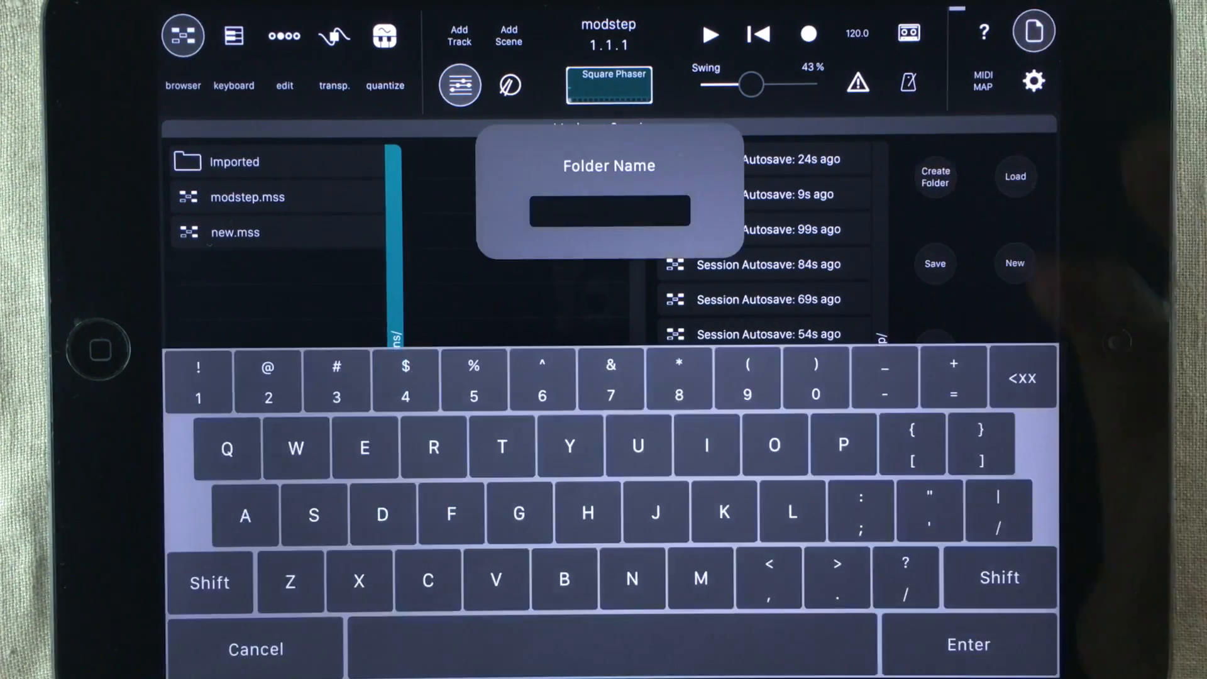
type("new")
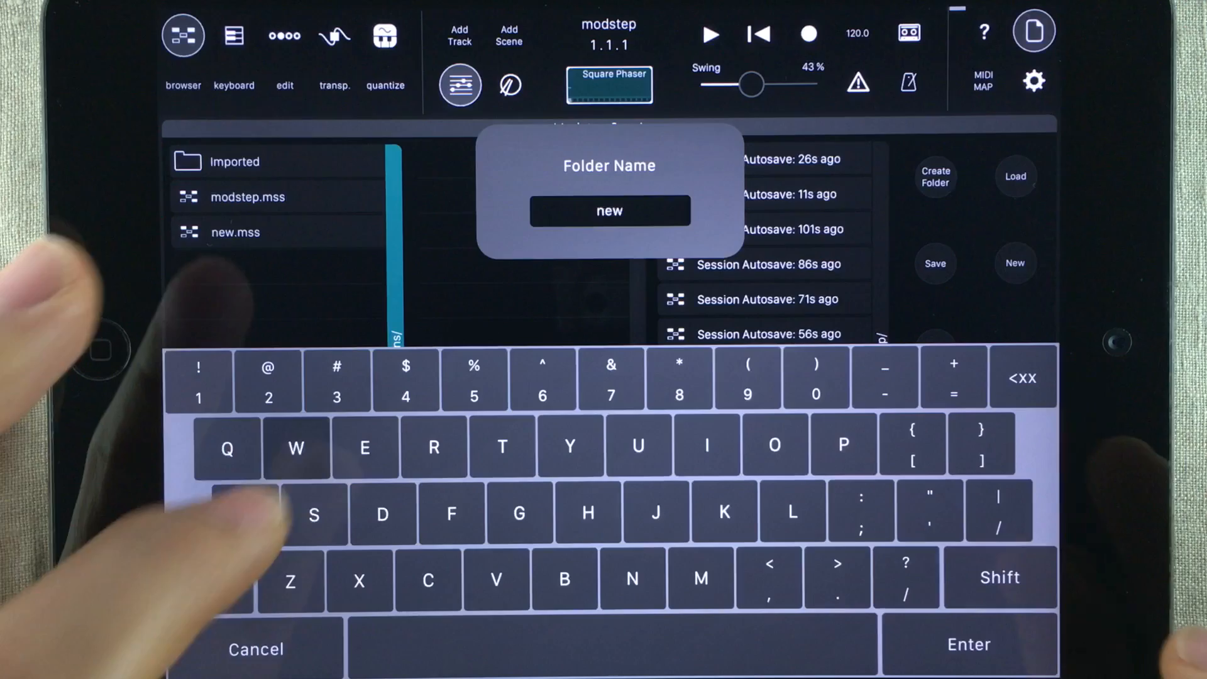
left_click(967, 644)
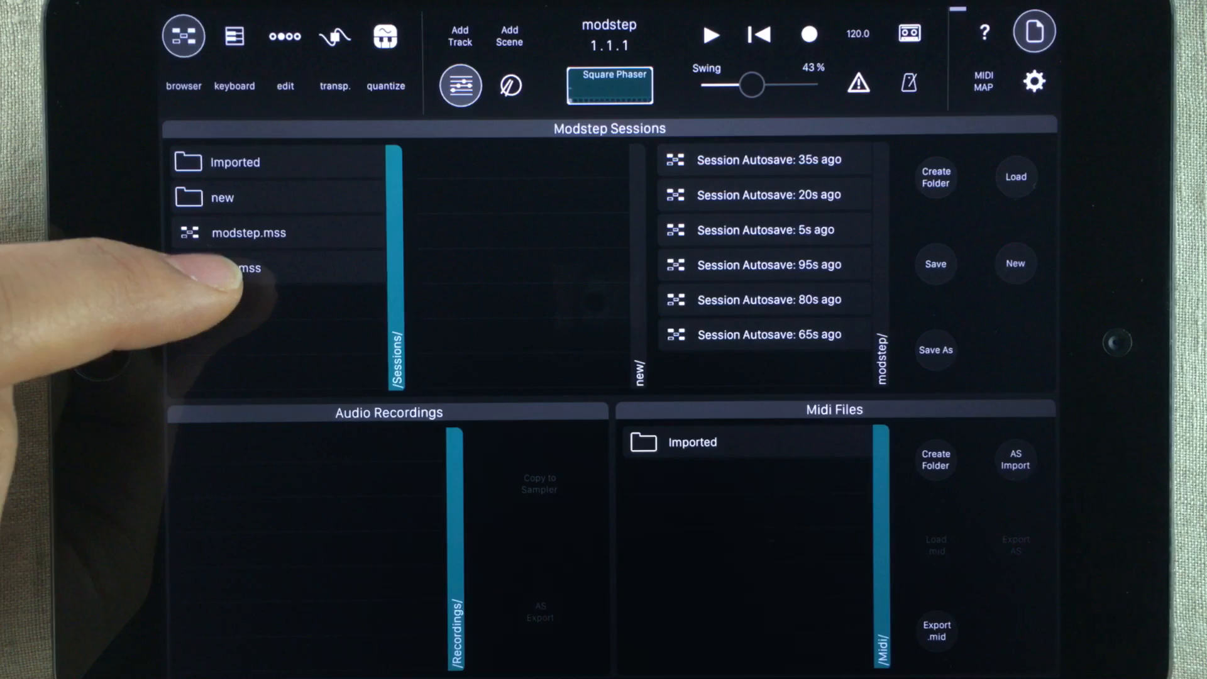
- Drag new.mss onto the 'new' folder
left_click(223, 197)
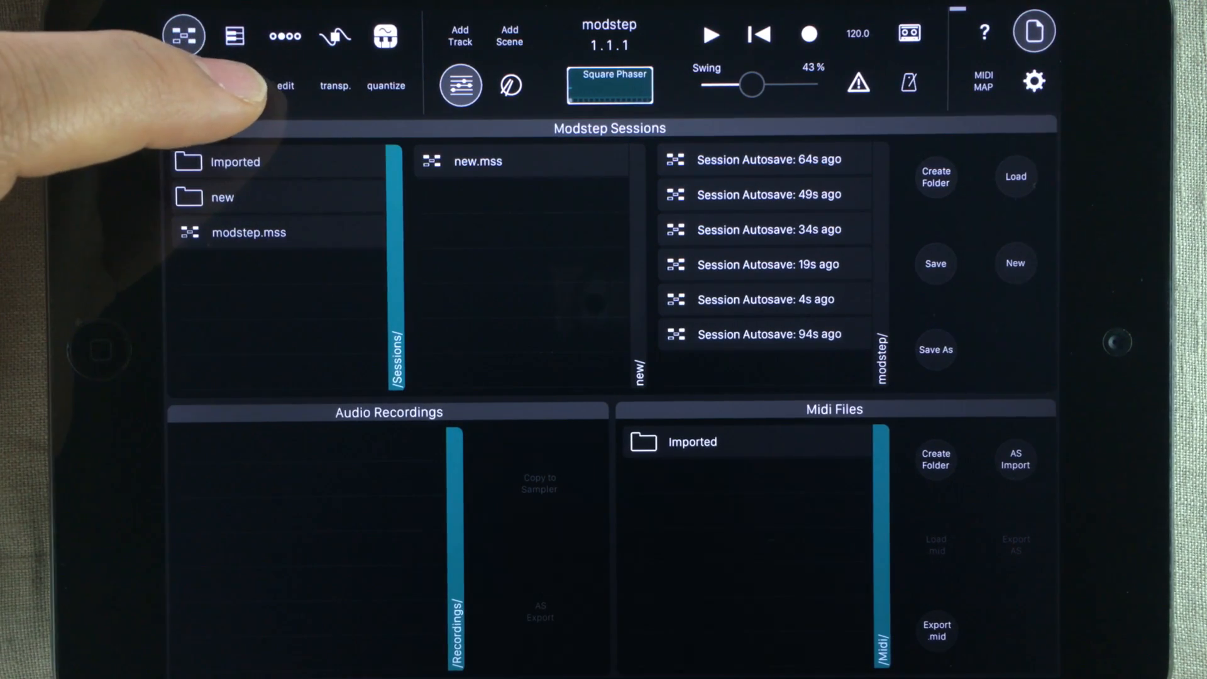
- Delete new.mss from the 'new' folder, then close the browser
left_click(183, 35)
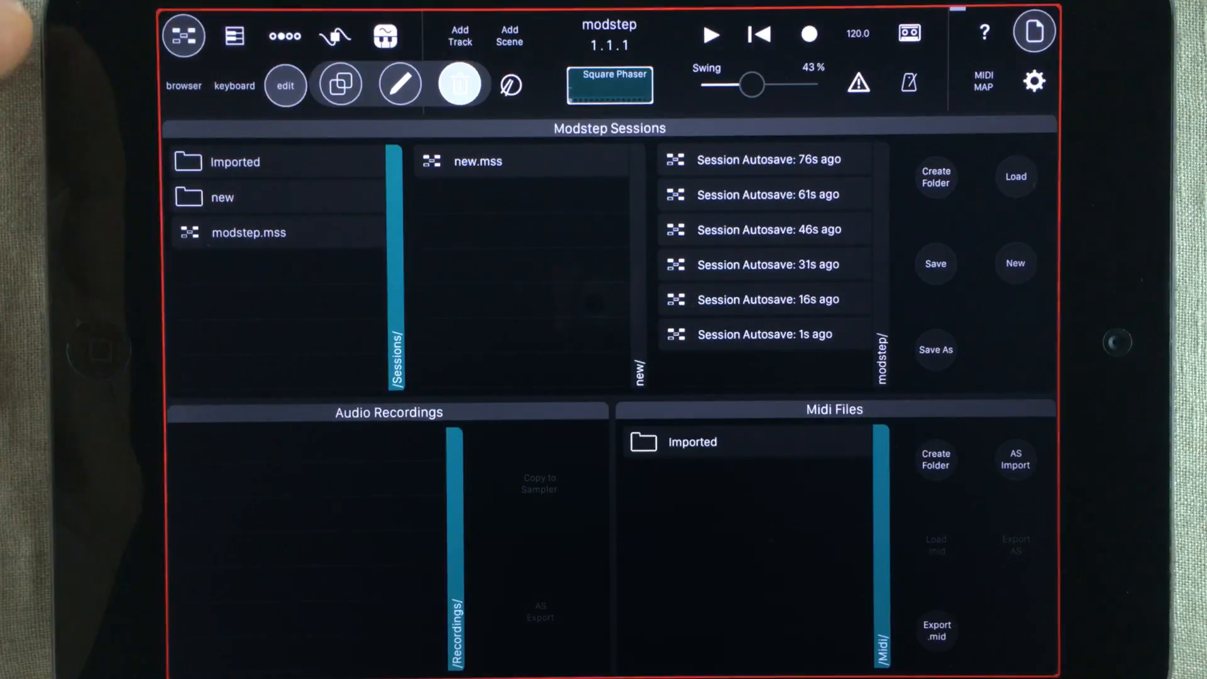
left_click(223, 197)
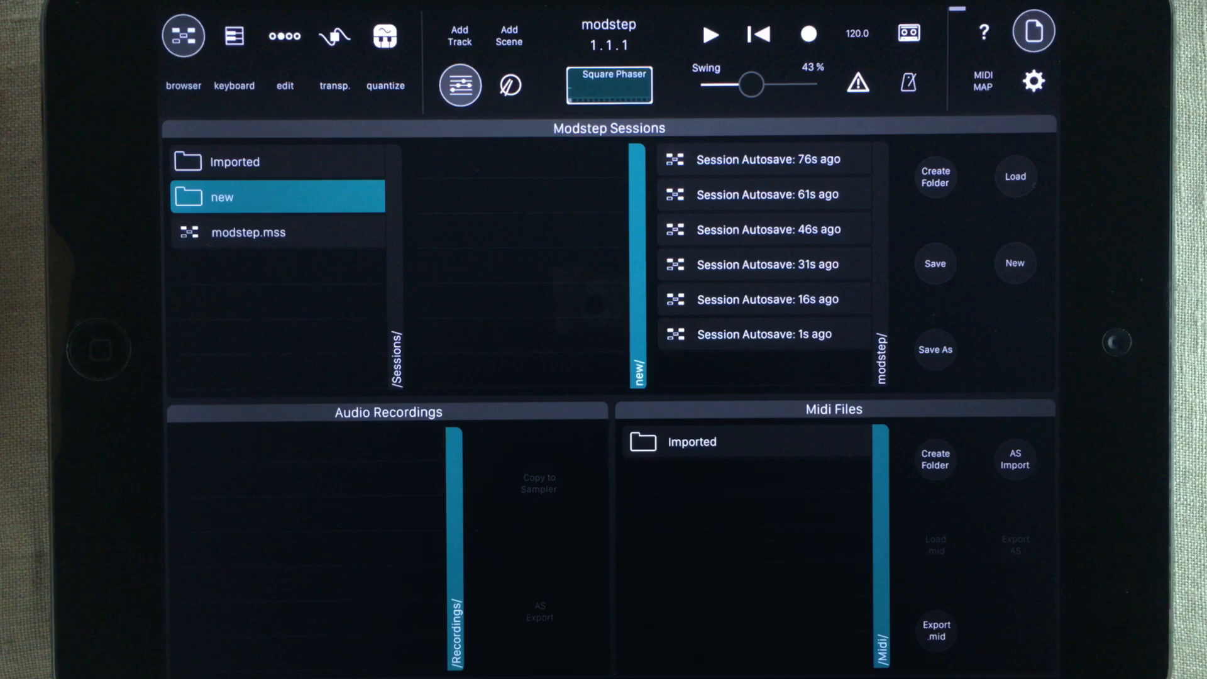
left_click(182, 35)
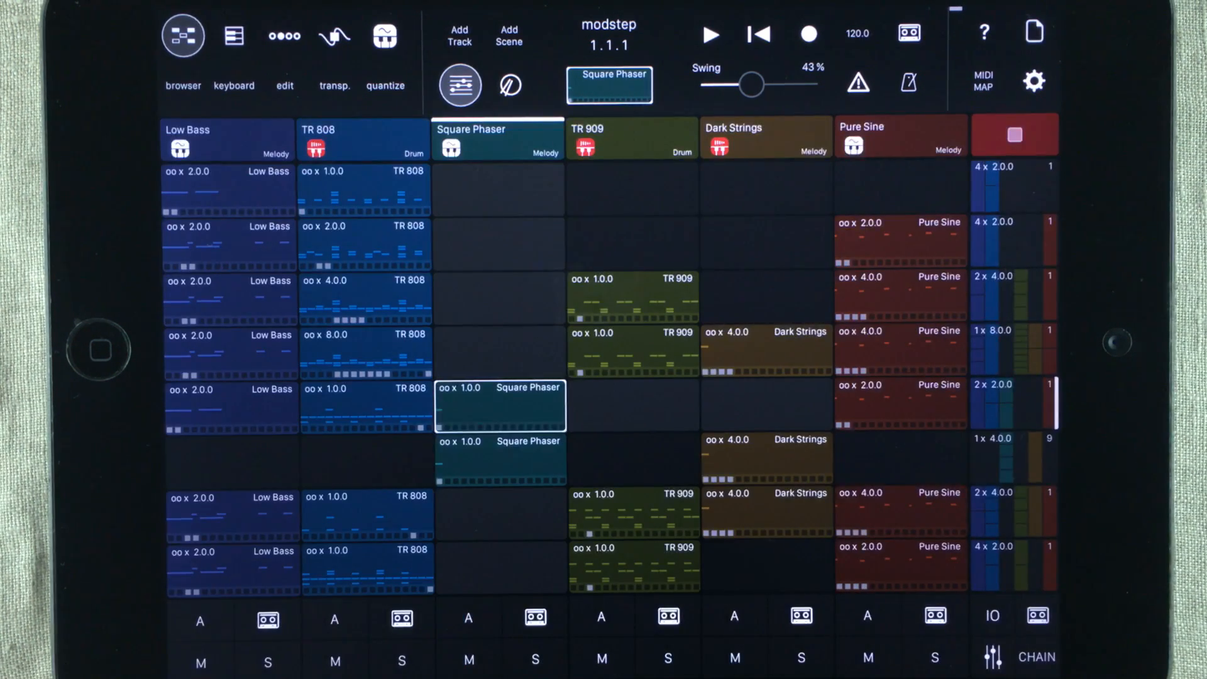